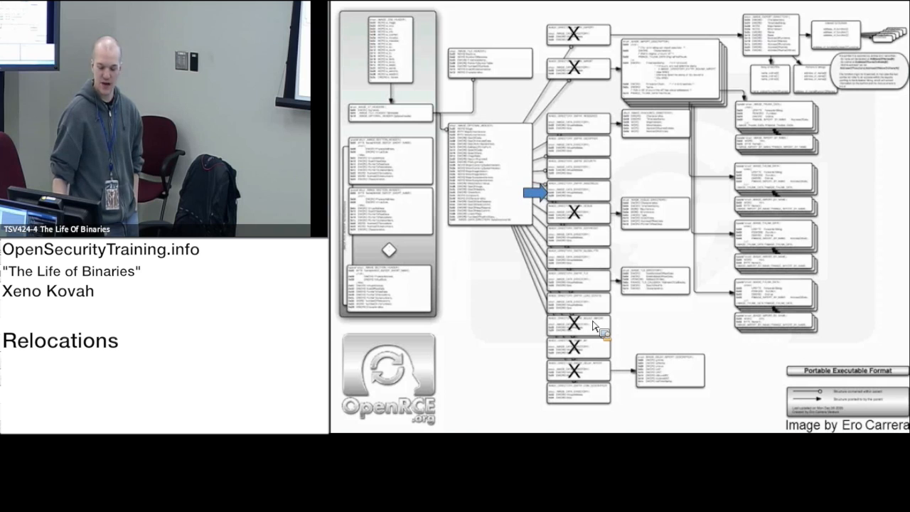
mouse_move(509, 216)
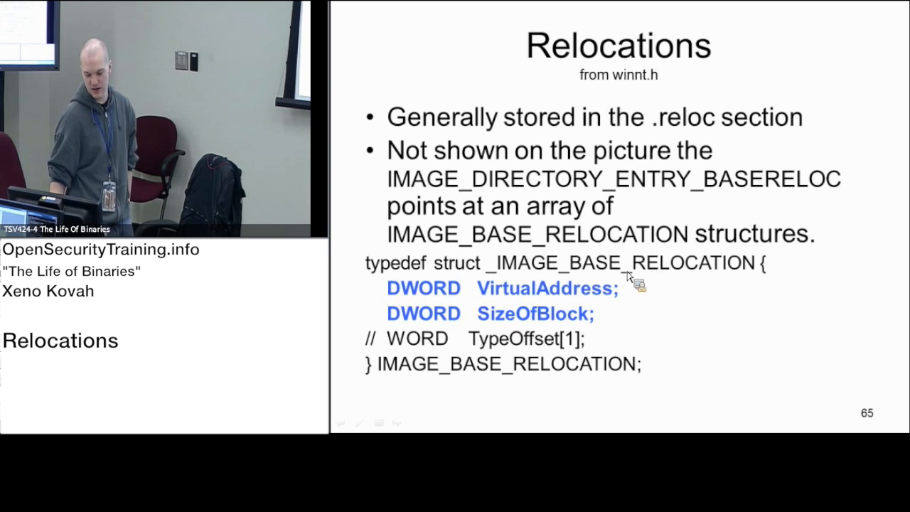
mouse_move(557, 297)
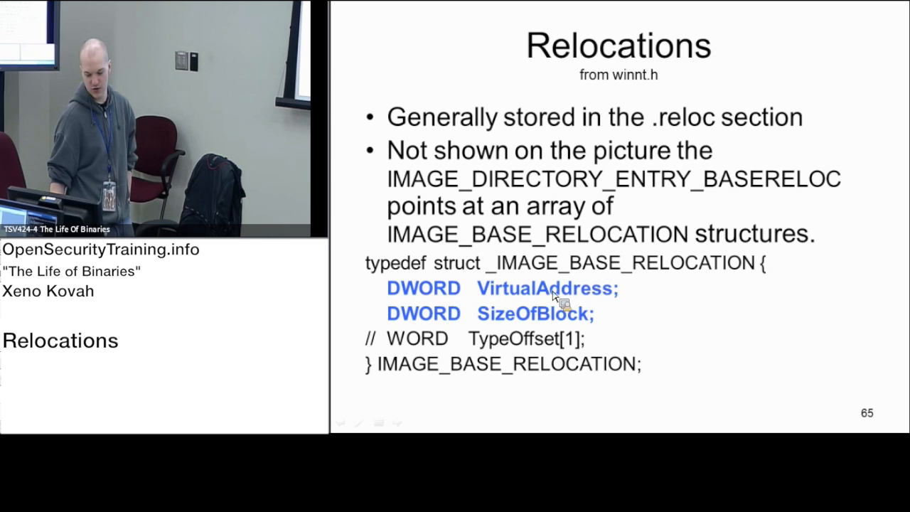
mouse_move(512, 340)
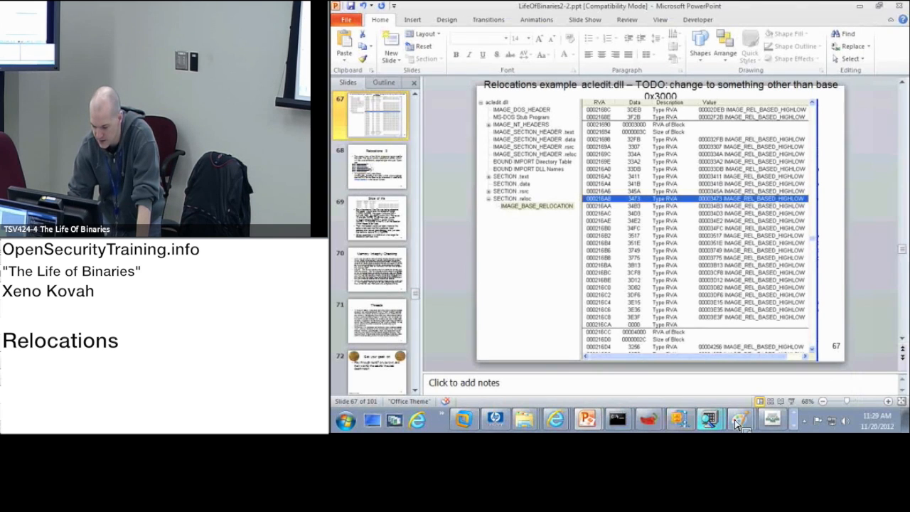
mouse_move(648, 419)
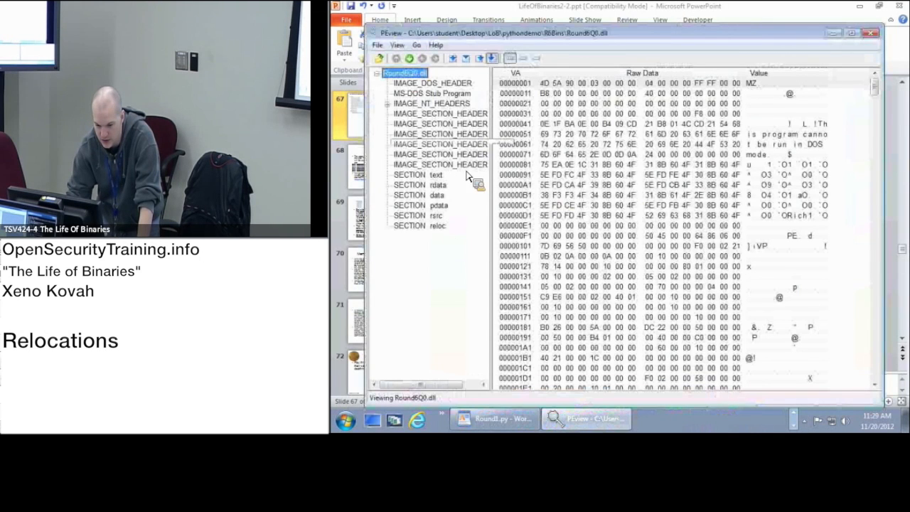
Open template32.exe in PEview and go to its SECTION .reloc.
click(378, 59)
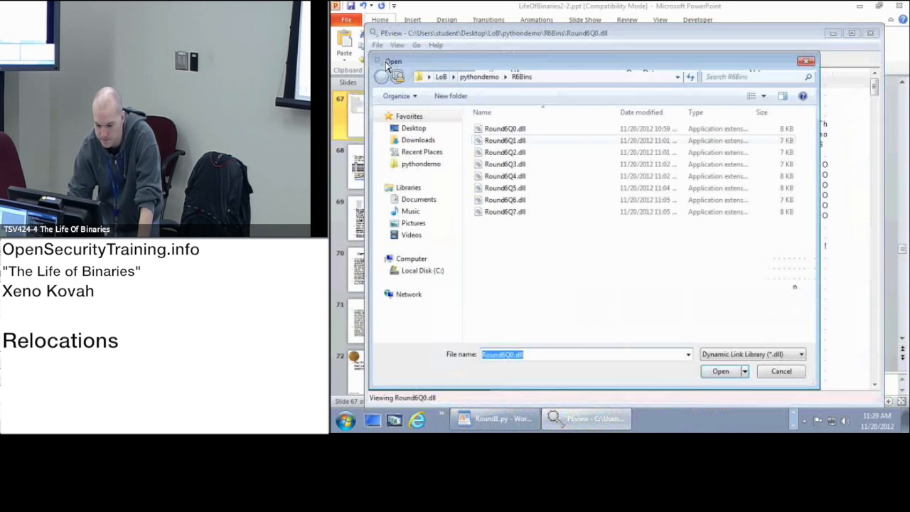
click(800, 354)
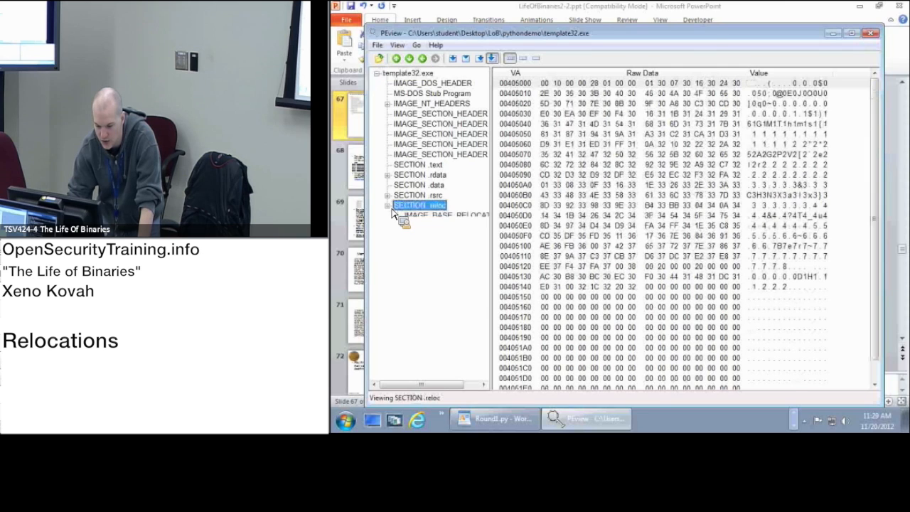
Show template32.exe's IMAGE_BASE_RELOCATION block: RVA of Block, Size of Block and HIGHLOW type RVAs.
click(419, 205)
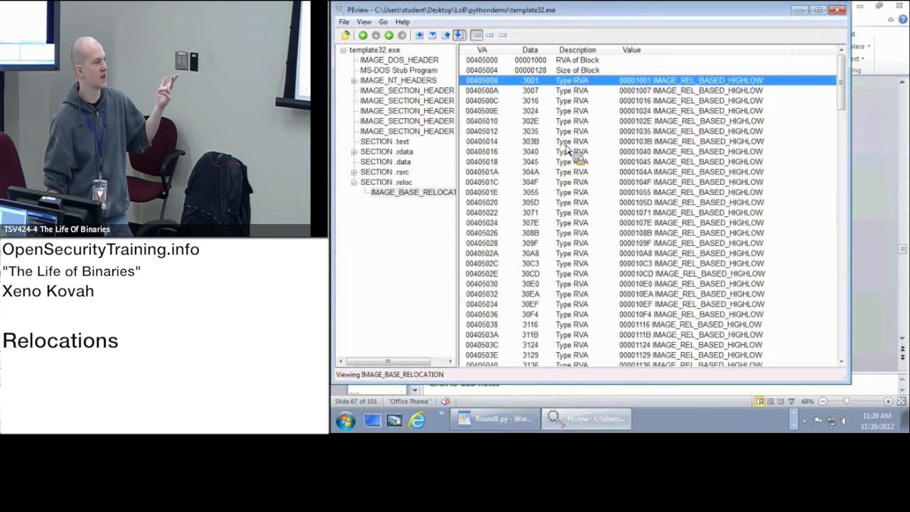
mouse_move(551, 226)
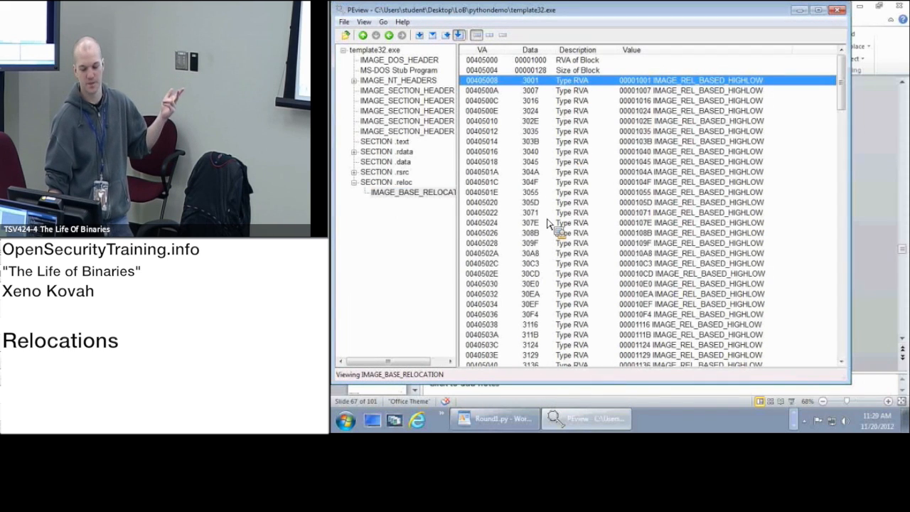
mouse_move(541, 235)
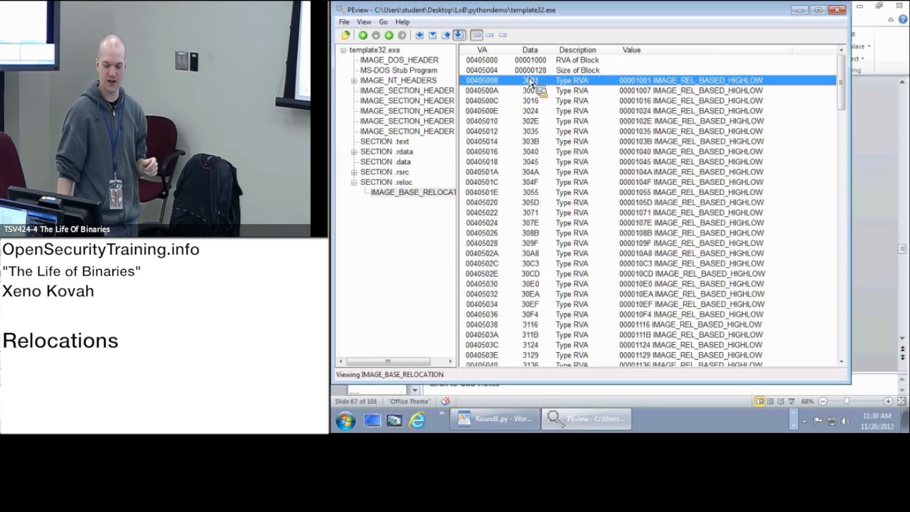
mouse_move(538, 105)
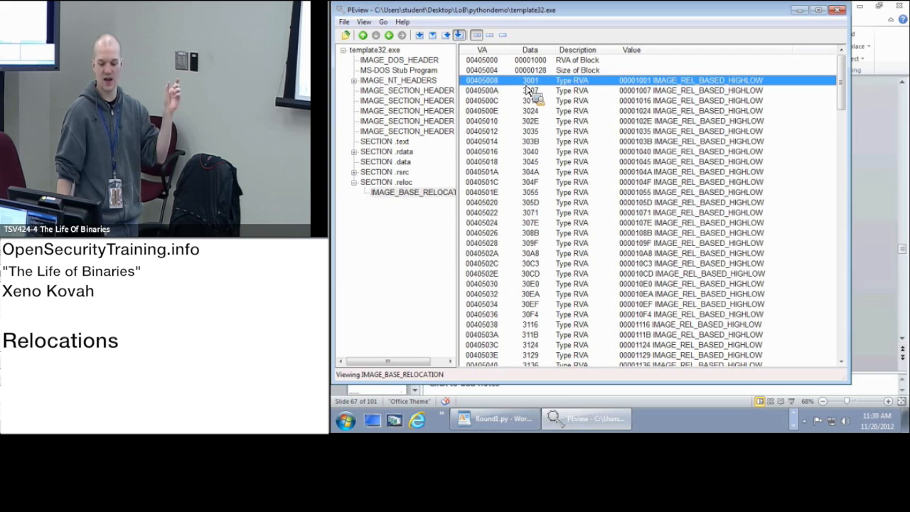
mouse_move(717, 84)
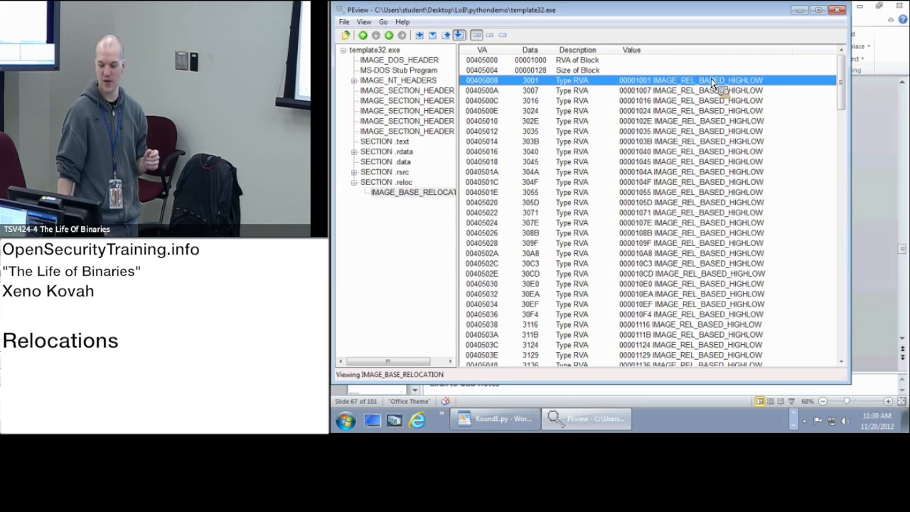
mouse_move(770, 93)
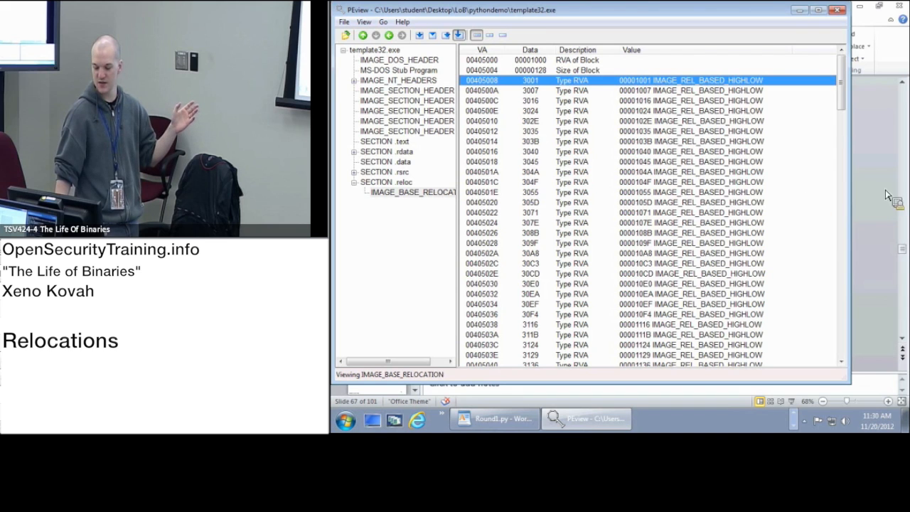
scroll(down, 3)
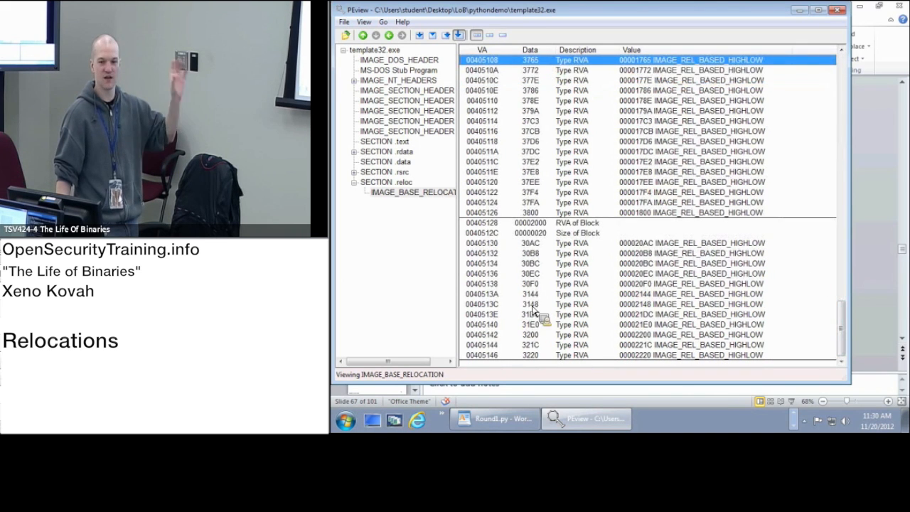
mouse_move(523, 277)
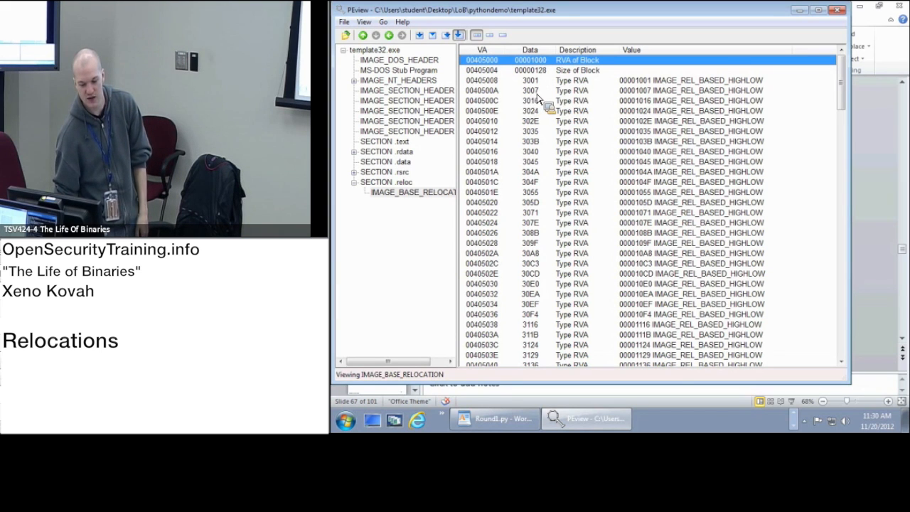
Inspect the first block's Type RVA entries (e.g. 00405010), then the second block starting at RVA 00002000.
click(528, 100)
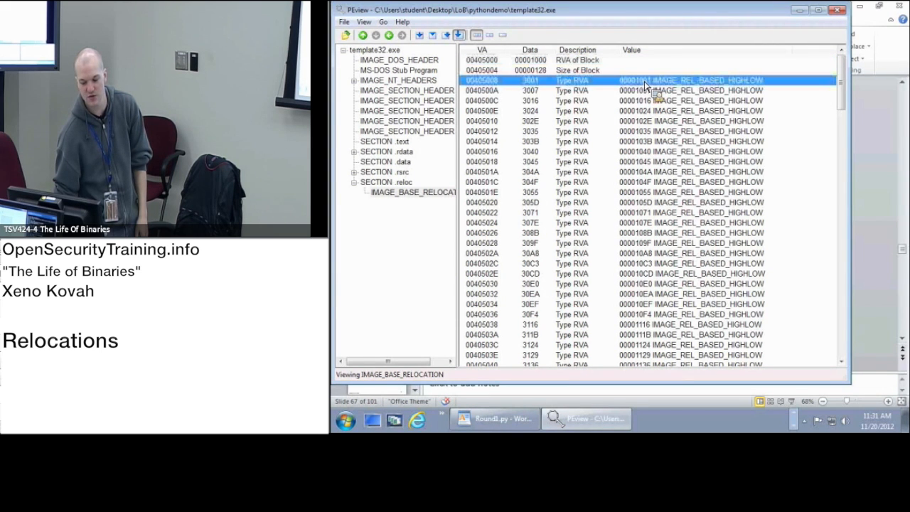
click(639, 121)
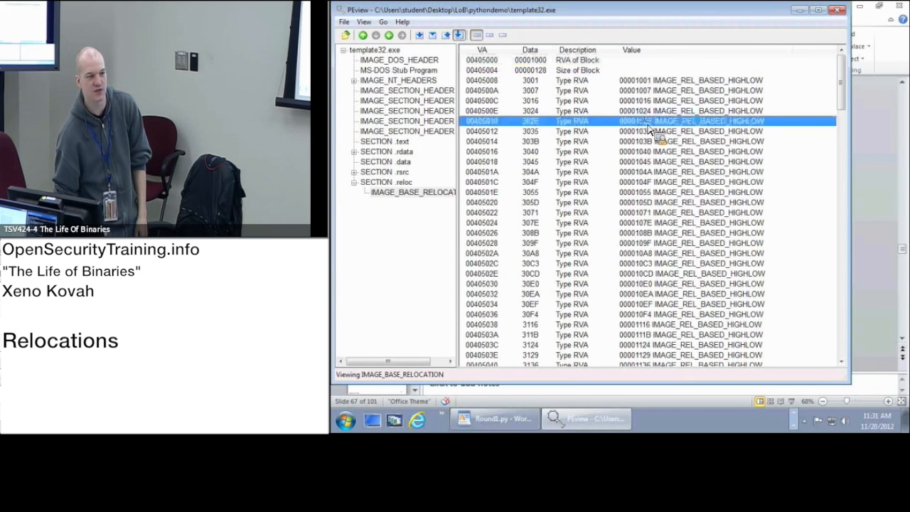
scroll(down, 3)
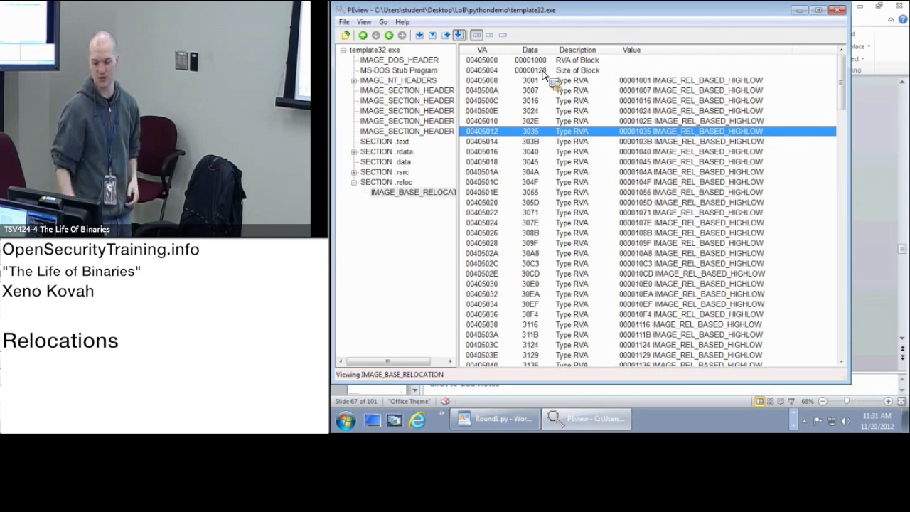
mouse_move(817, 81)
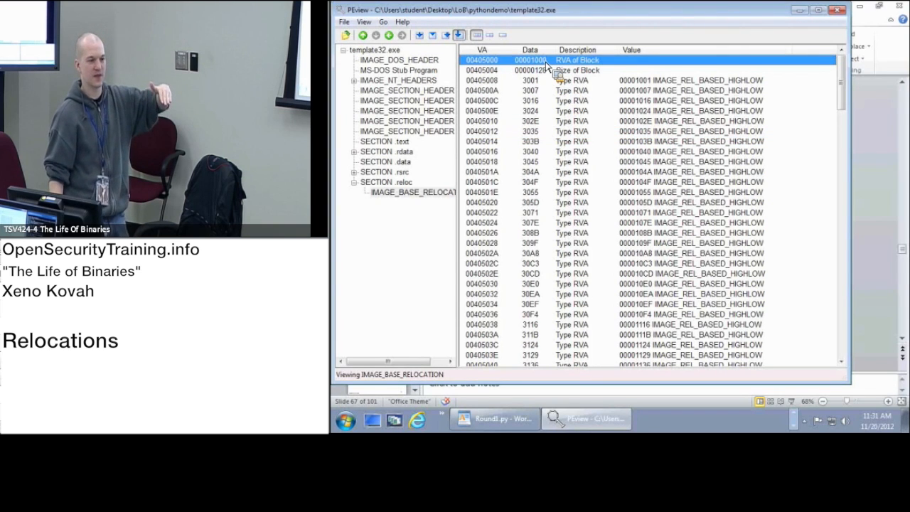
scroll(down, 3)
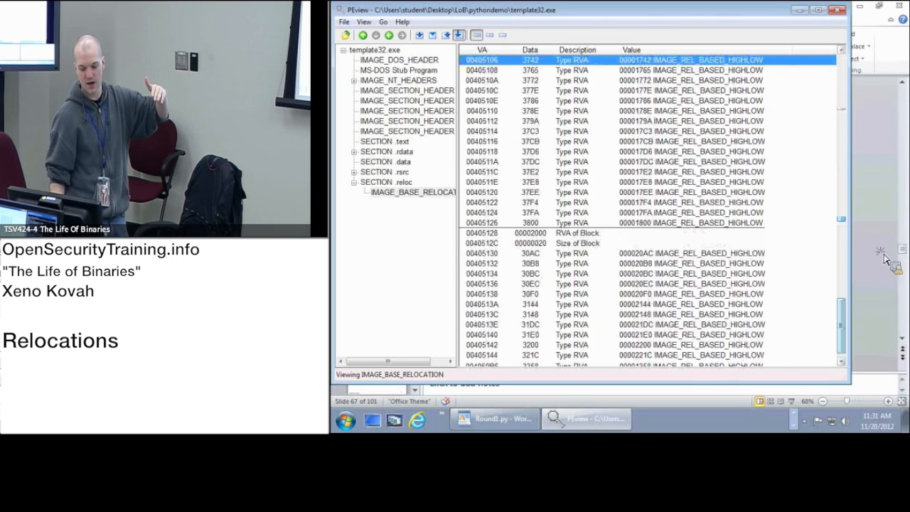
click(577, 233)
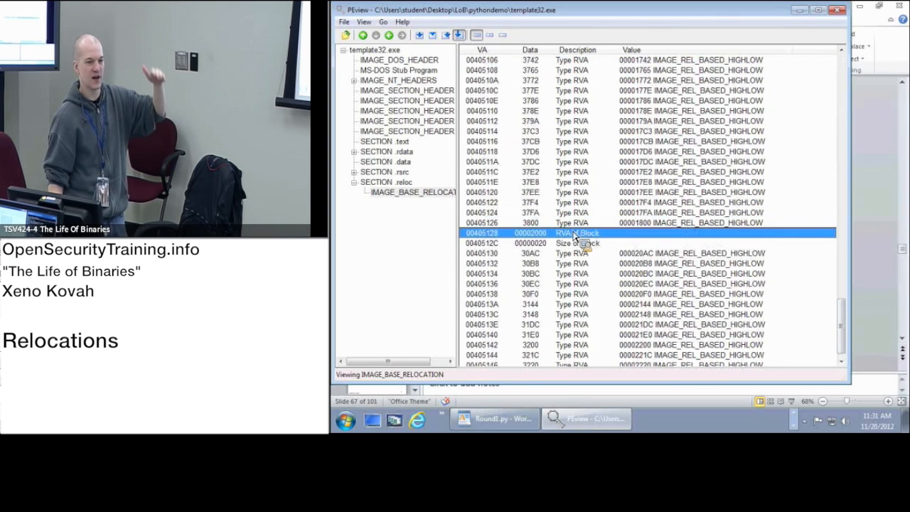
mouse_move(736, 254)
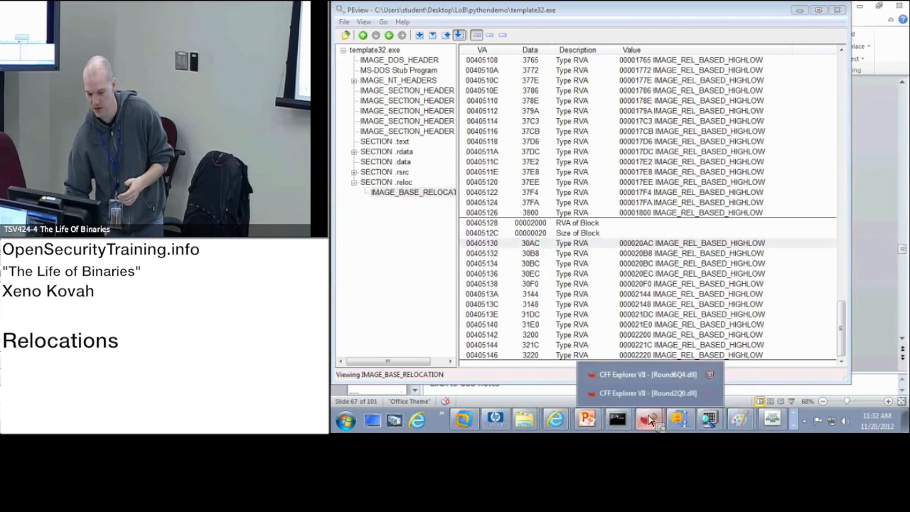
Bring CFF Explorer to the front with RoundXQ4.dll open.
click(643, 375)
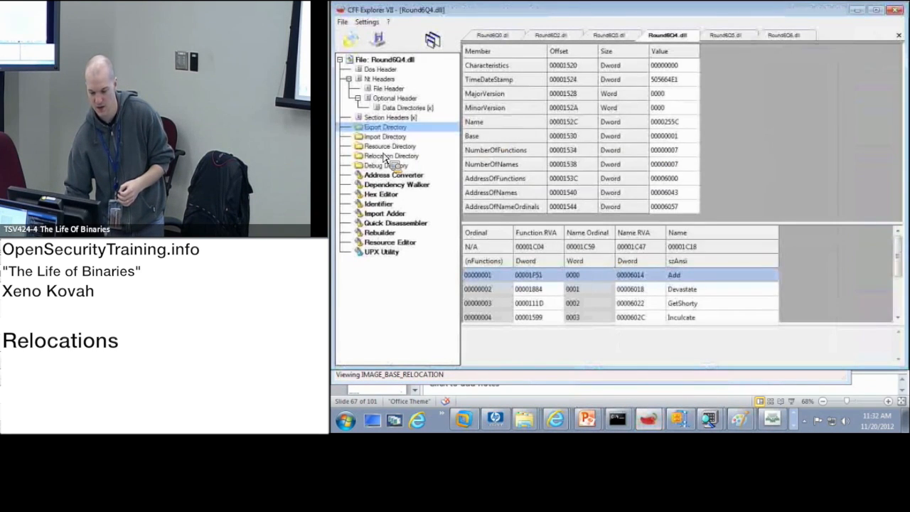
View RoundXQ4.dll's Relocation Directory and the HIGHLOW entries of its 00001000 block.
click(391, 155)
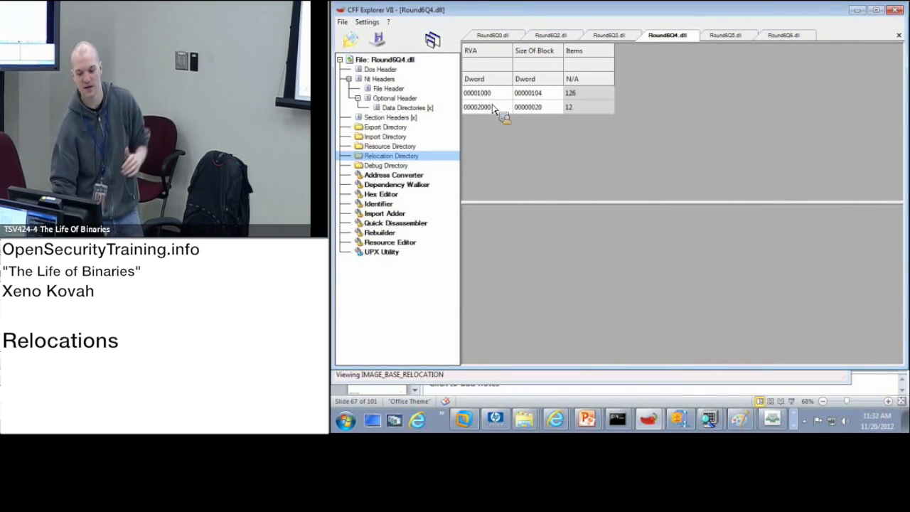
click(477, 93)
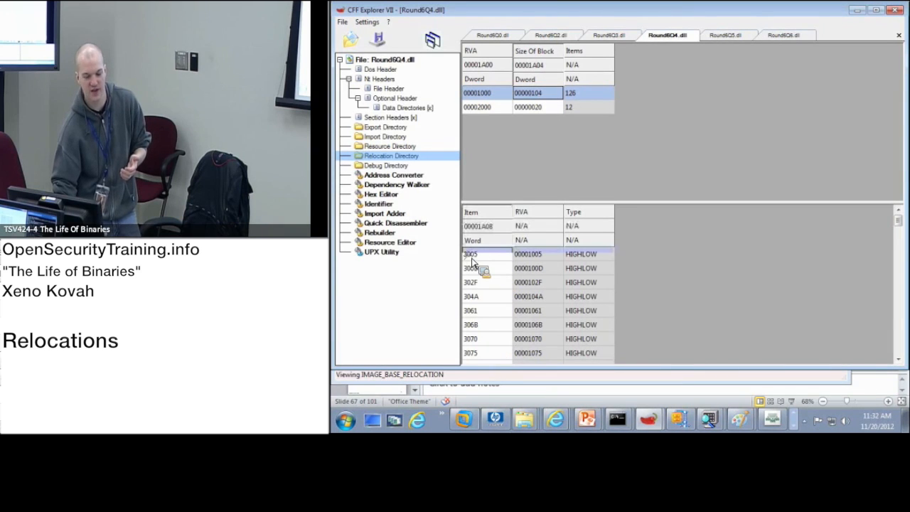
click(472, 253)
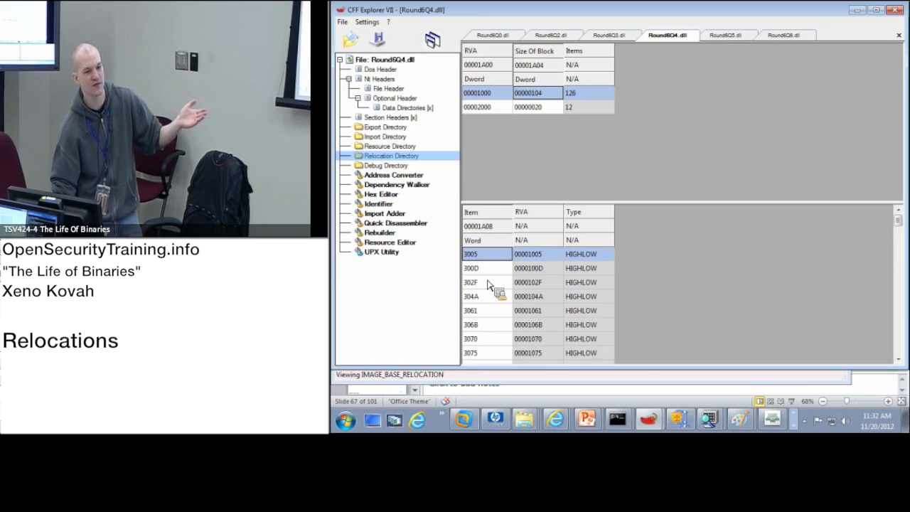
mouse_move(514, 265)
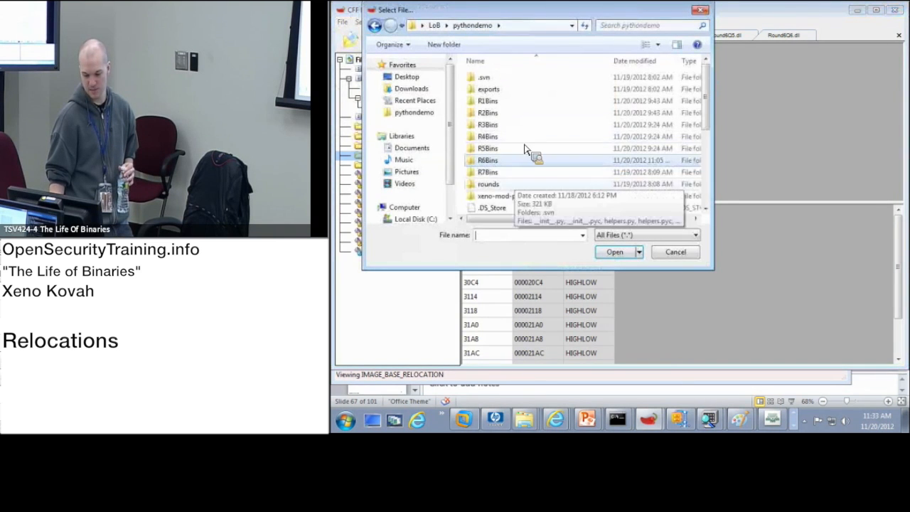
Open template64.exe from the pythondemo folder in a new CFF Explorer tab.
scroll(down, 3)
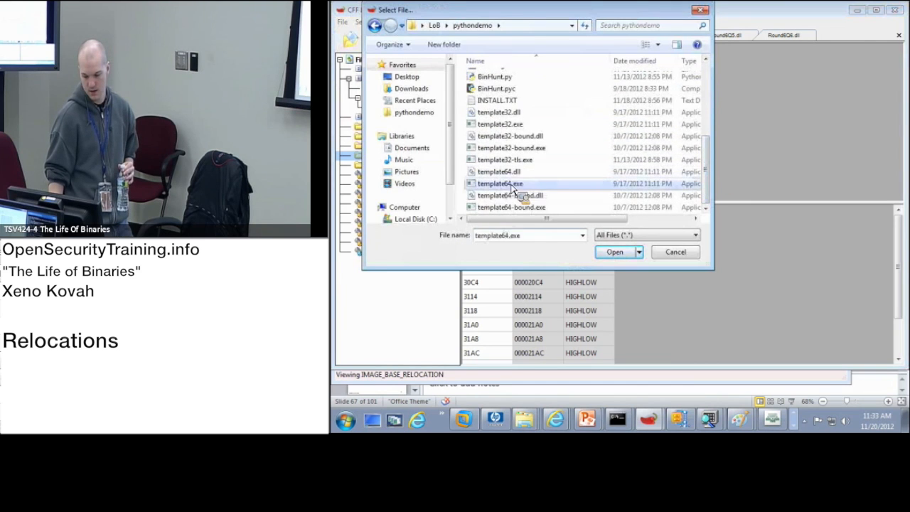
click(614, 251)
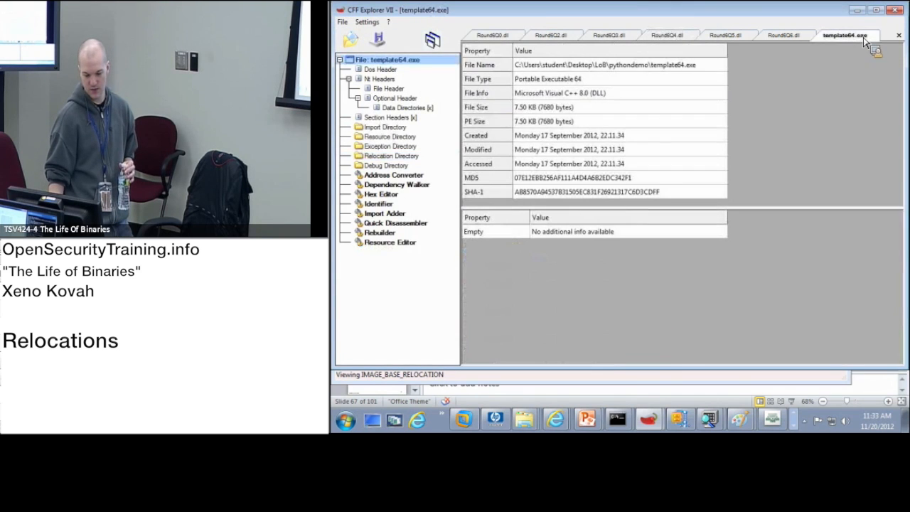
View template64.exe's Relocation Directory and the DIR64 entries of its 00002000 block.
click(391, 155)
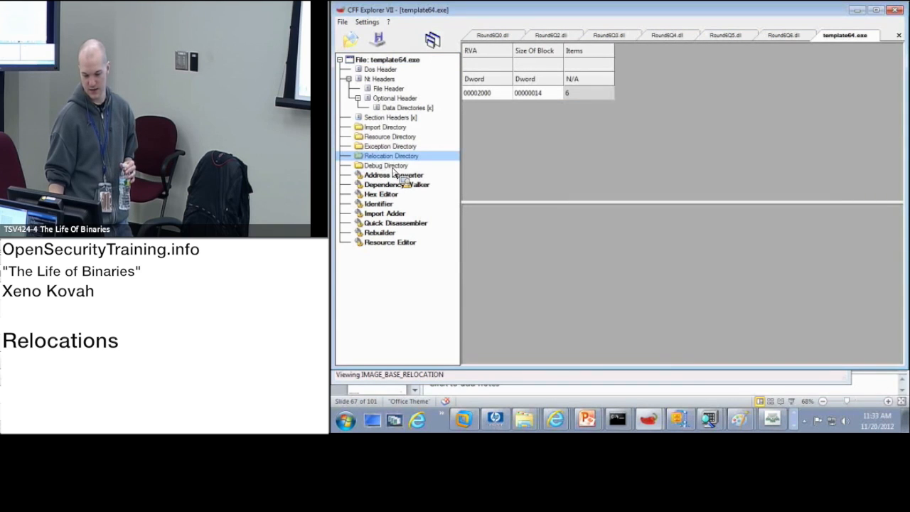
click(477, 93)
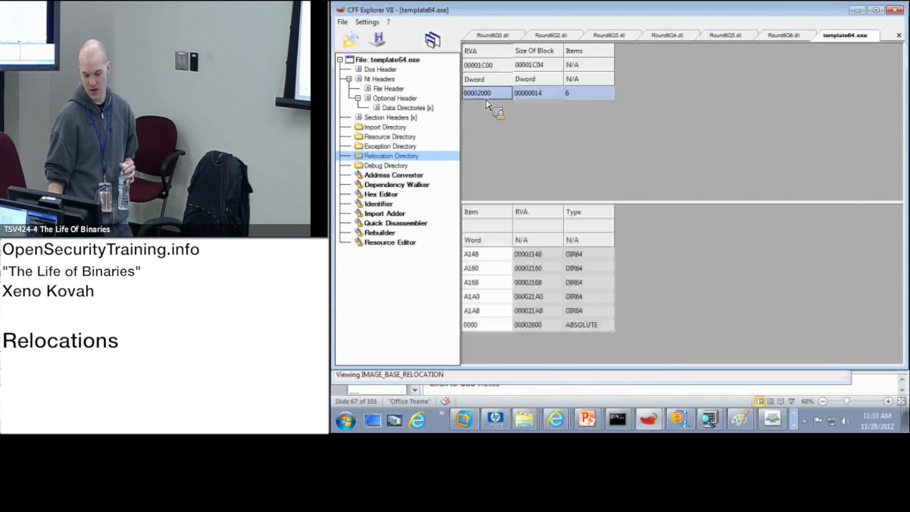
click(472, 253)
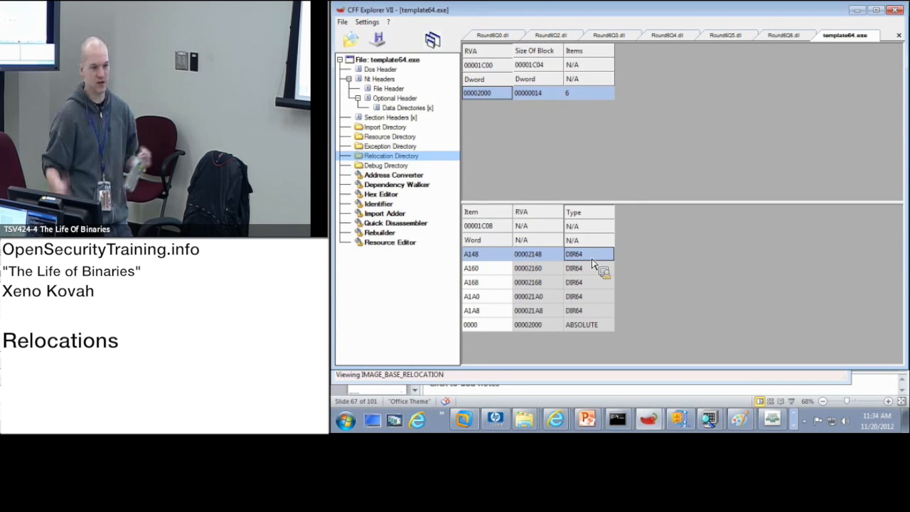
mouse_move(595, 247)
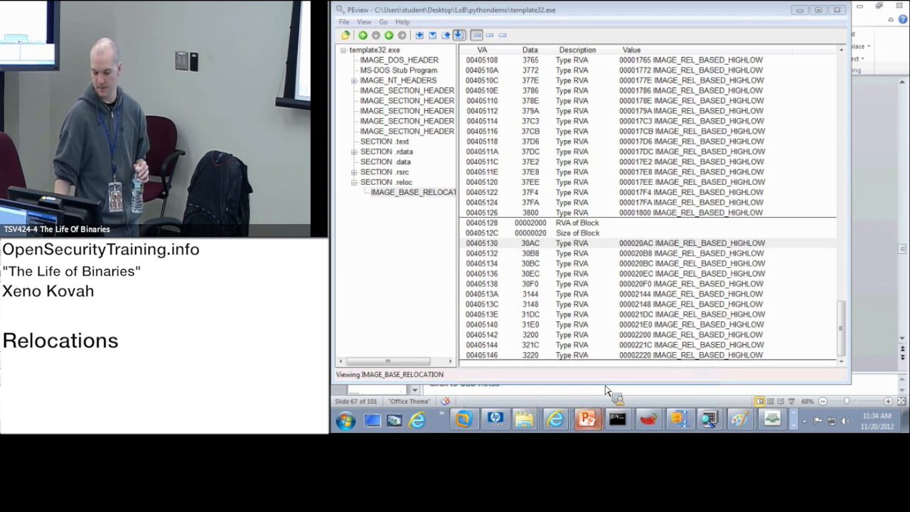
Return to the PowerPoint relocations example on slide 67.
click(587, 417)
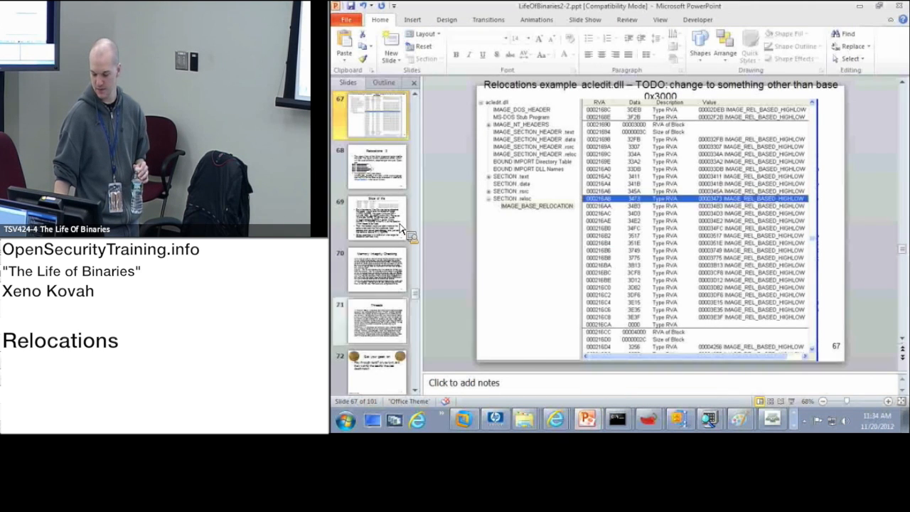